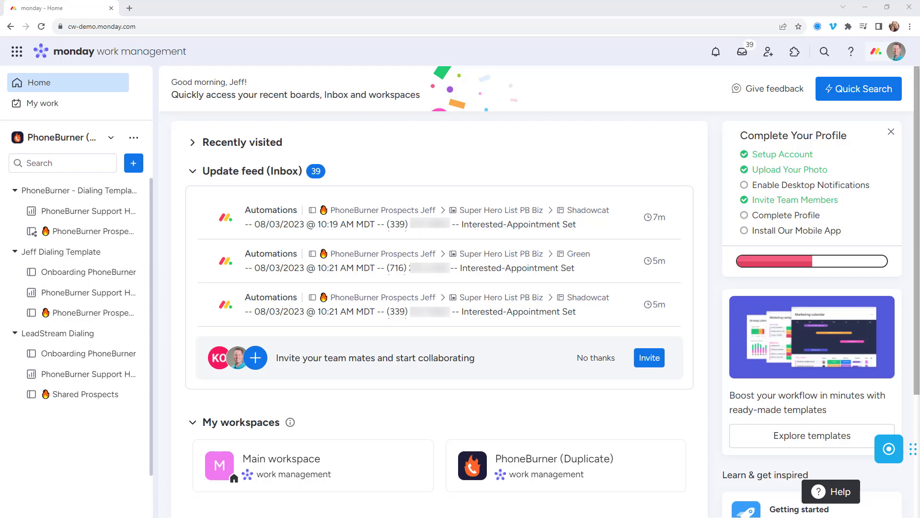
{"action": "mouse_move", "coordinate": [168, 178]}
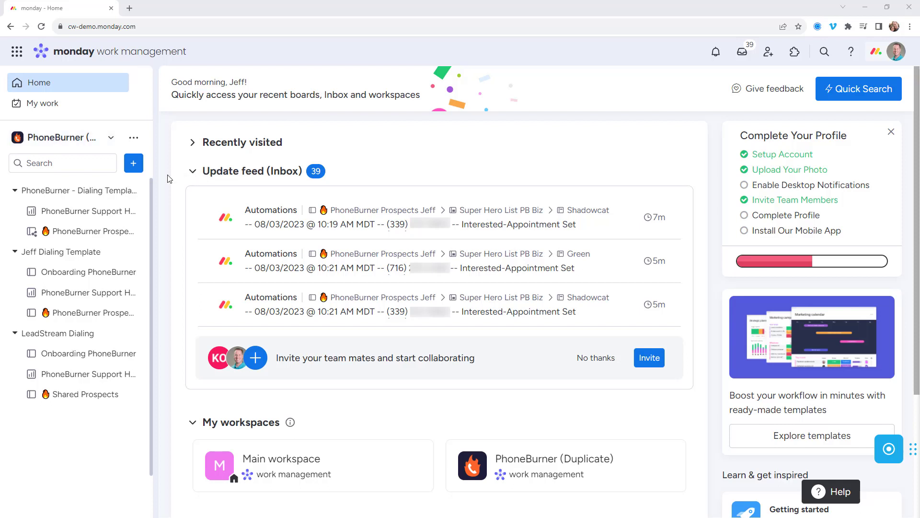
{"action": "mouse_move", "coordinate": [102, 258]}
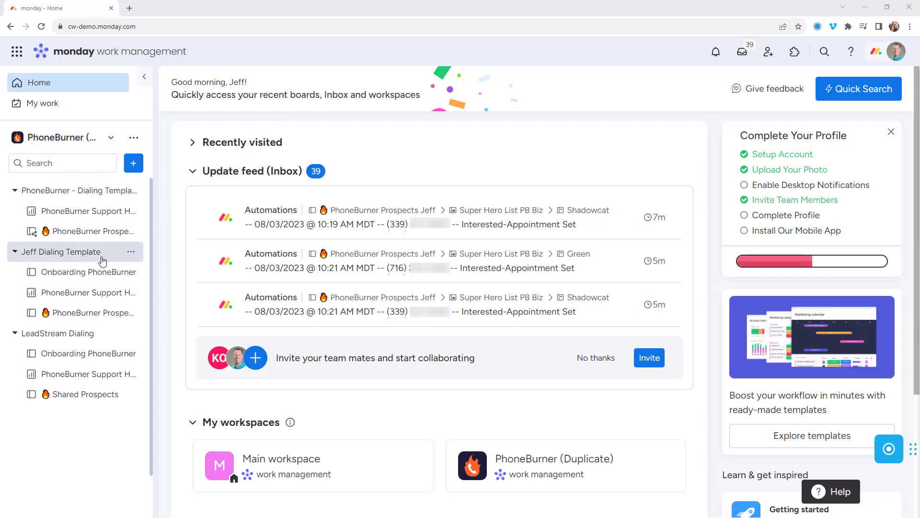
{"action": "mouse_move", "coordinate": [86, 272]}
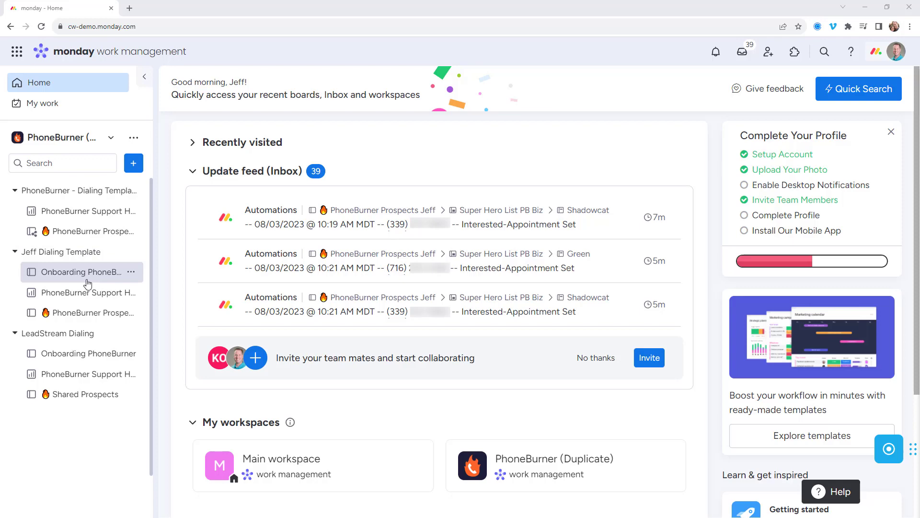
{"action": "mouse_move", "coordinate": [84, 313]}
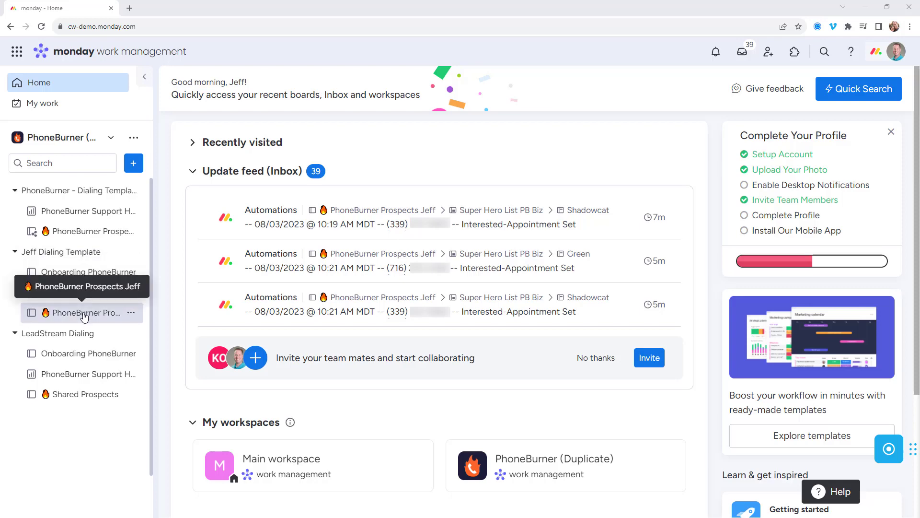
Open the PhoneBurner Prospects Jeff board and scroll through its Super Hero, Imported and Active Prospects groups
{"action": "left_click", "coordinate": [84, 312]}
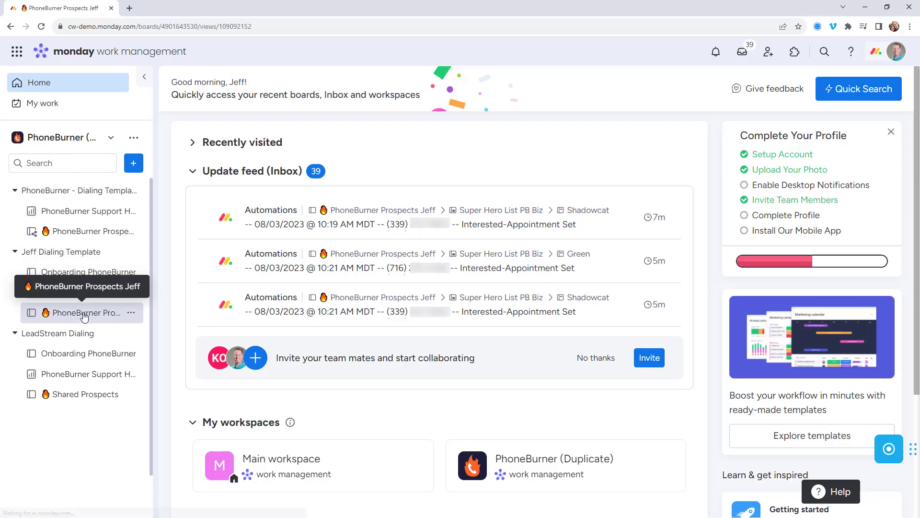
{"action": "left_click", "coordinate": [87, 312]}
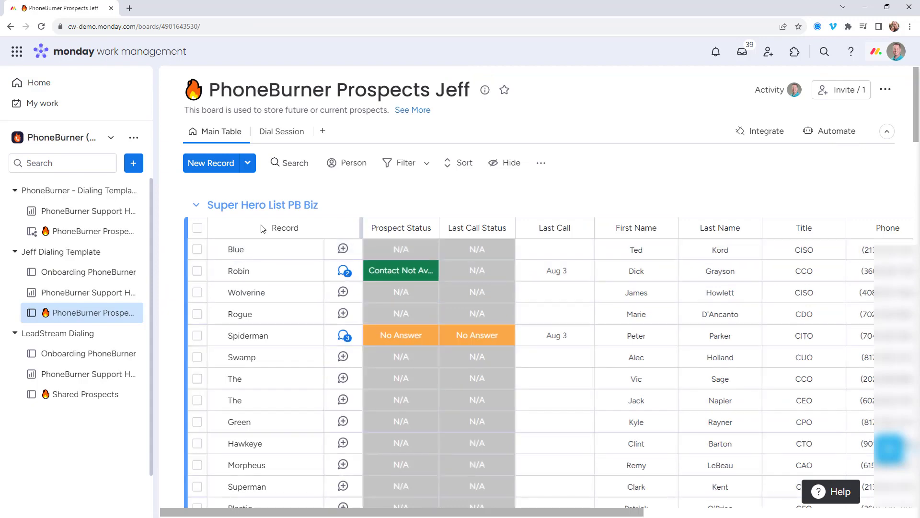
{"action": "scroll", "scroll_direction": "down", "scroll_amount": 3}
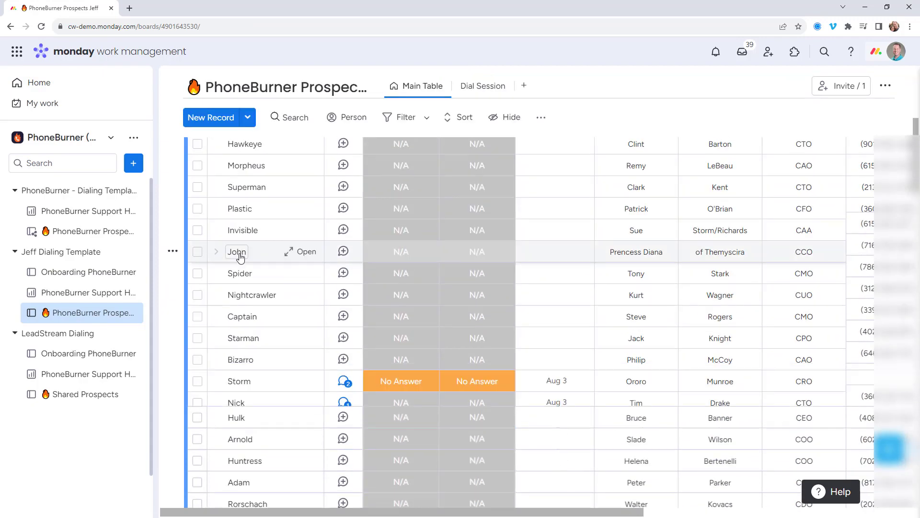
{"action": "scroll", "scroll_direction": "down", "scroll_amount": 3}
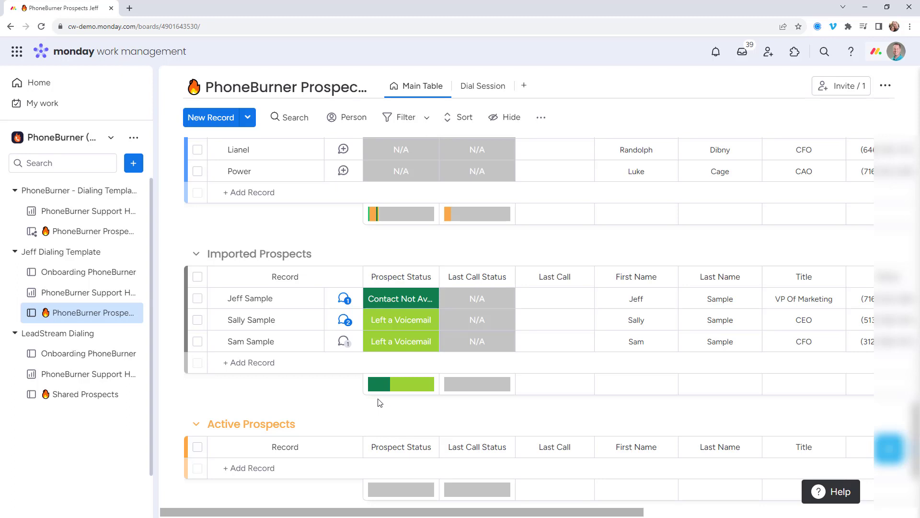
{"action": "mouse_move", "coordinate": [317, 401]}
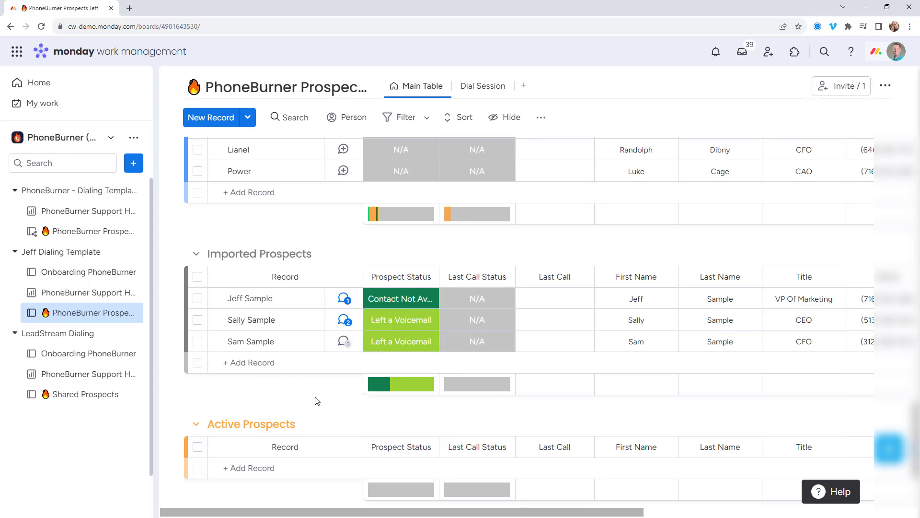
{"action": "mouse_move", "coordinate": [311, 391]}
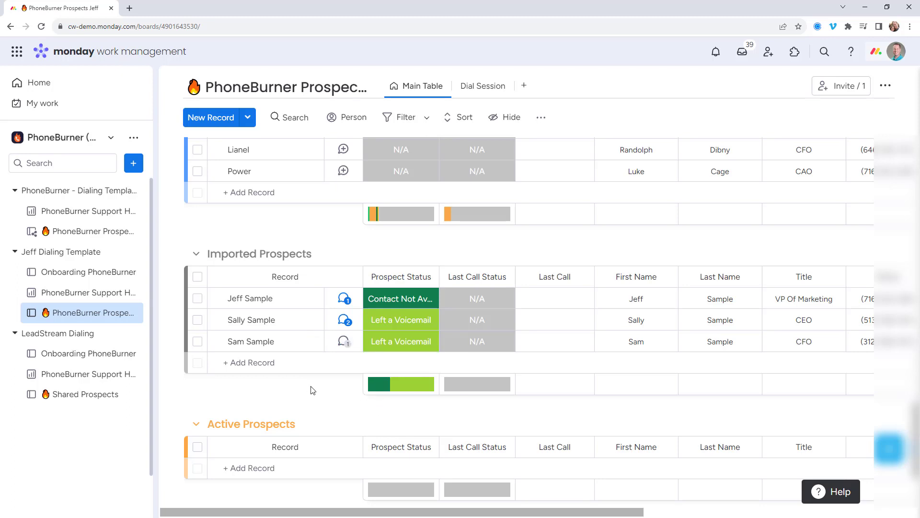
{"action": "mouse_move", "coordinate": [316, 382]}
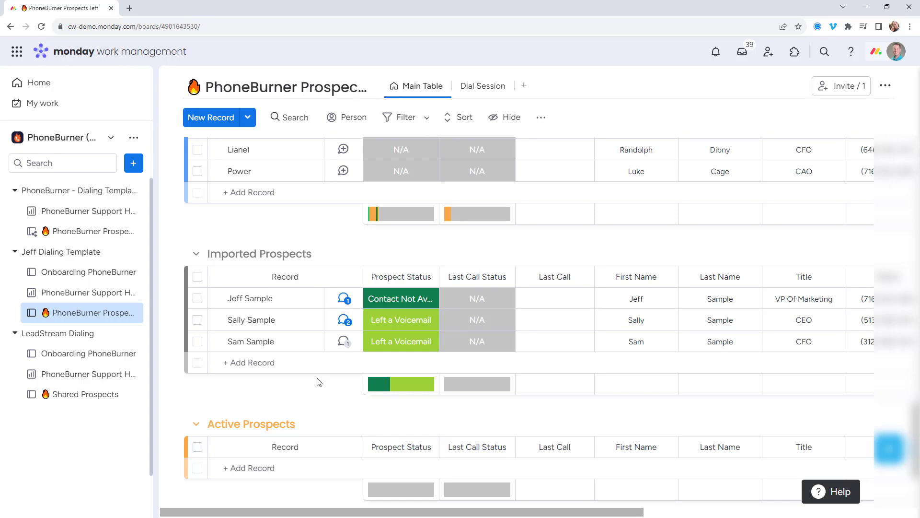
{"action": "mouse_move", "coordinate": [305, 383]}
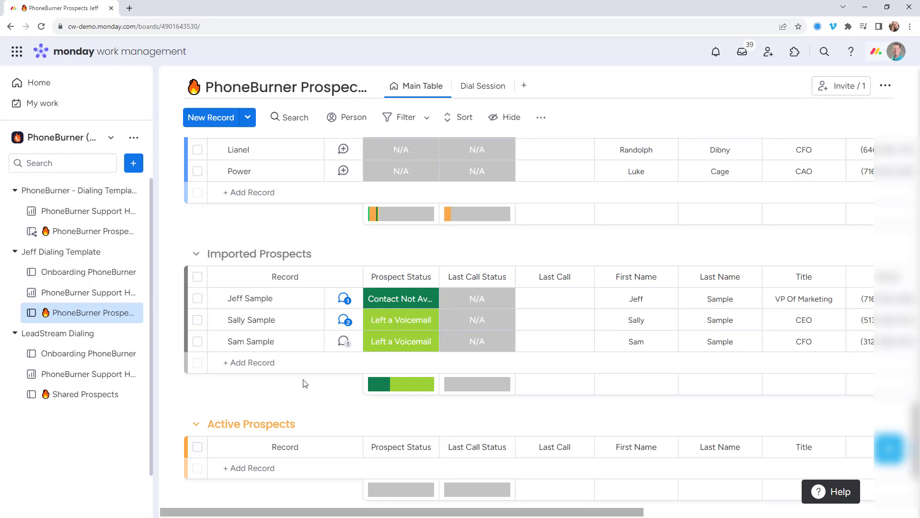
{"action": "mouse_move", "coordinate": [288, 382]}
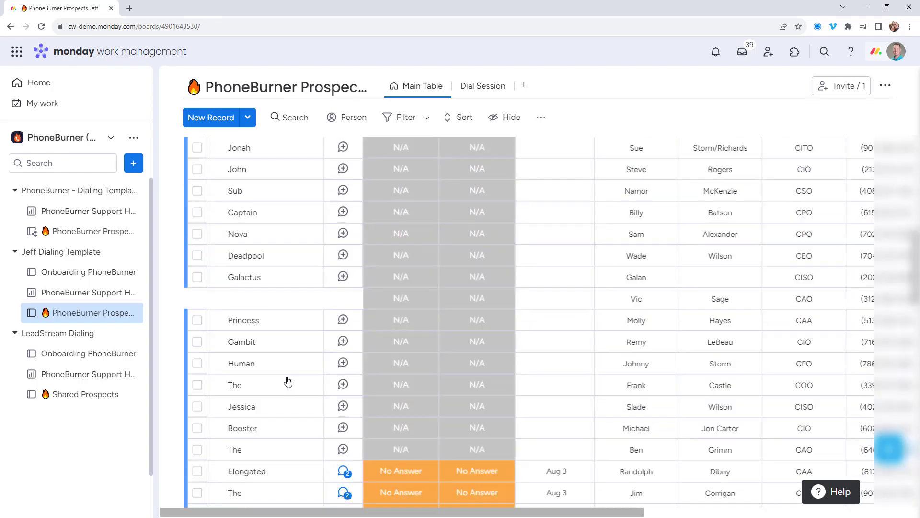
{"action": "scroll", "scroll_direction": "up", "scroll_amount": 3}
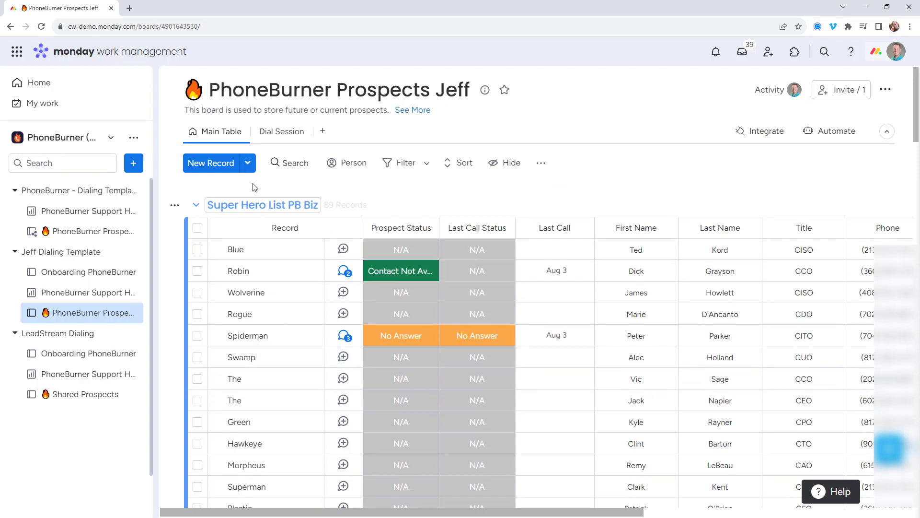
Switch to the Dial Session tab showing 92 items selected for dialing
{"action": "left_click", "coordinate": [280, 131]}
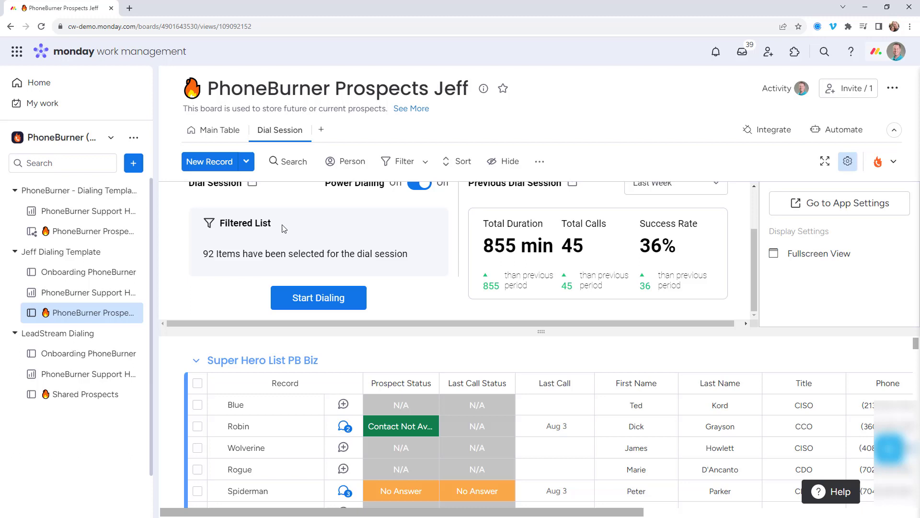
{"action": "mouse_move", "coordinate": [216, 263]}
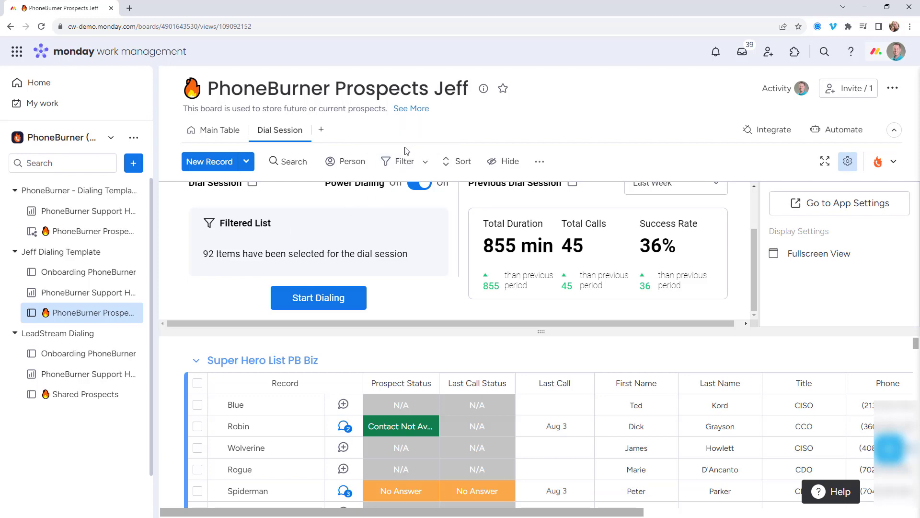
{"action": "mouse_move", "coordinate": [403, 161]}
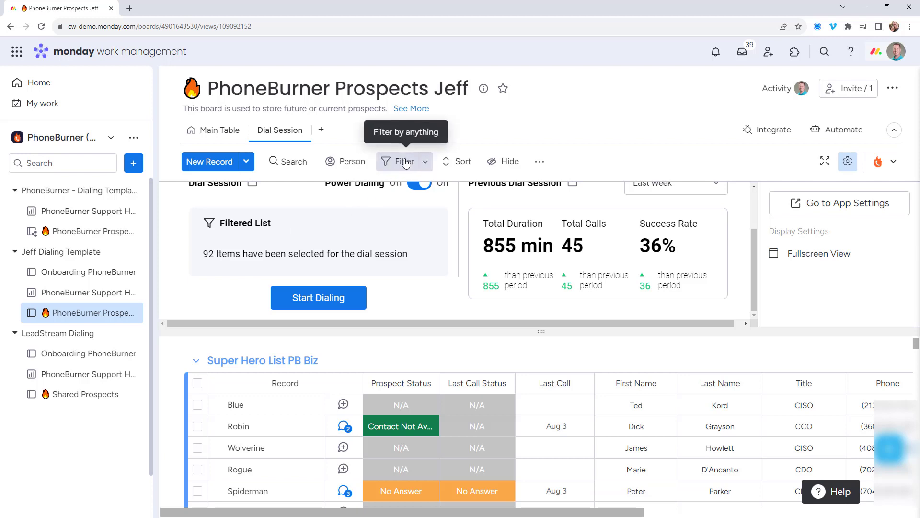
Filter Last Call Status and Prospect Status to N/A, leaving 75 items, and save to the view
{"action": "left_click", "coordinate": [403, 161]}
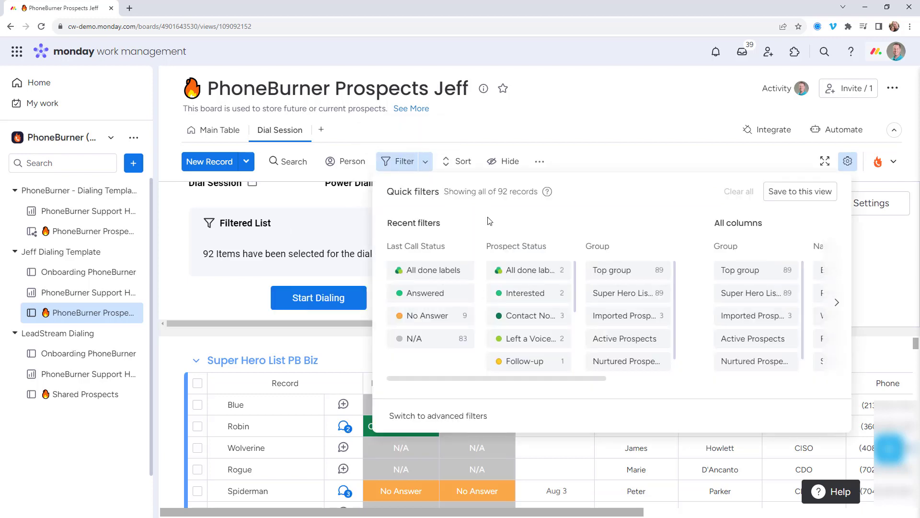
{"action": "mouse_move", "coordinate": [486, 229]}
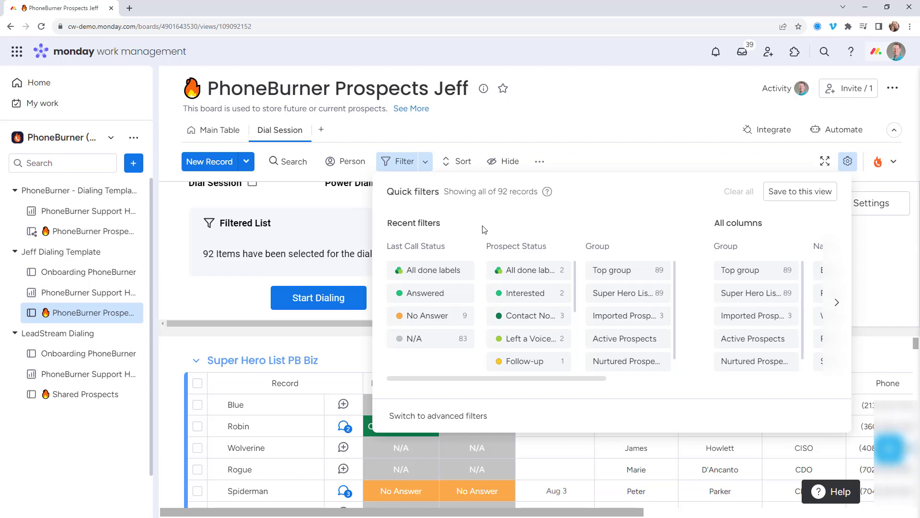
{"action": "mouse_move", "coordinate": [423, 337]}
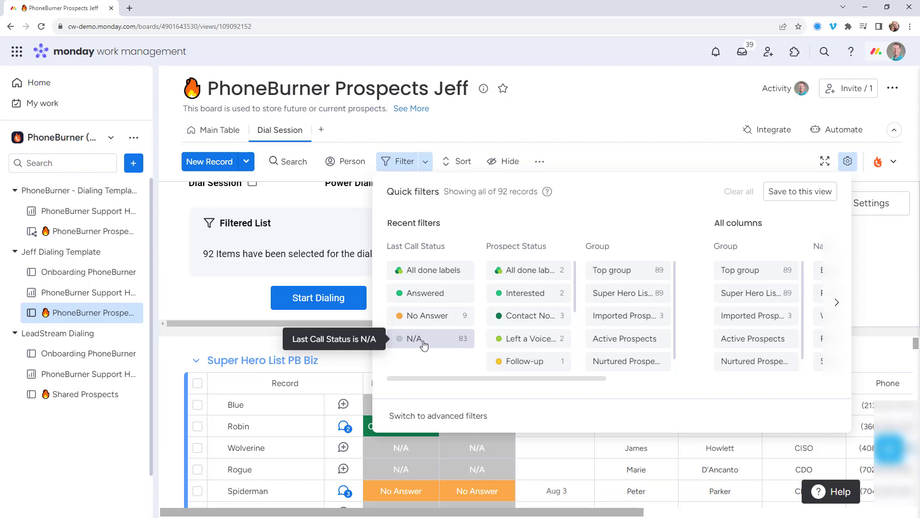
{"action": "left_click", "coordinate": [416, 339]}
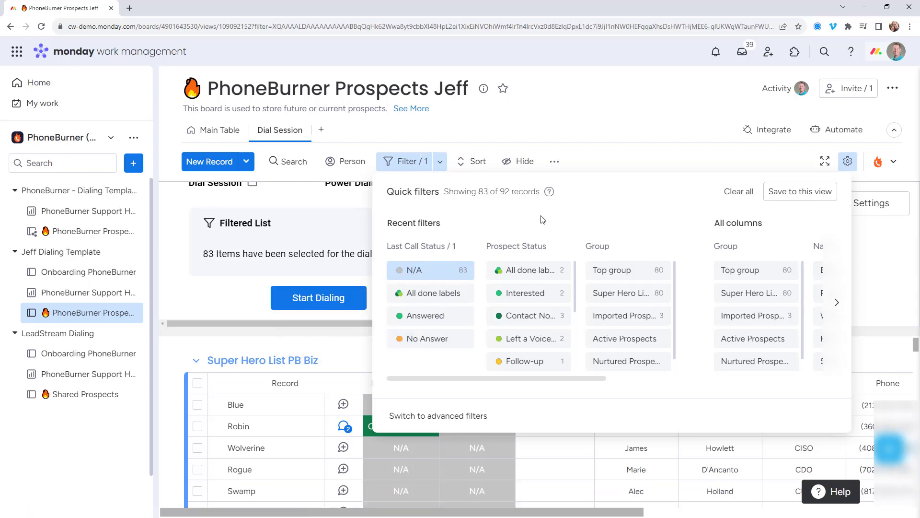
{"action": "scroll", "scroll_direction": "down", "scroll_amount": 3}
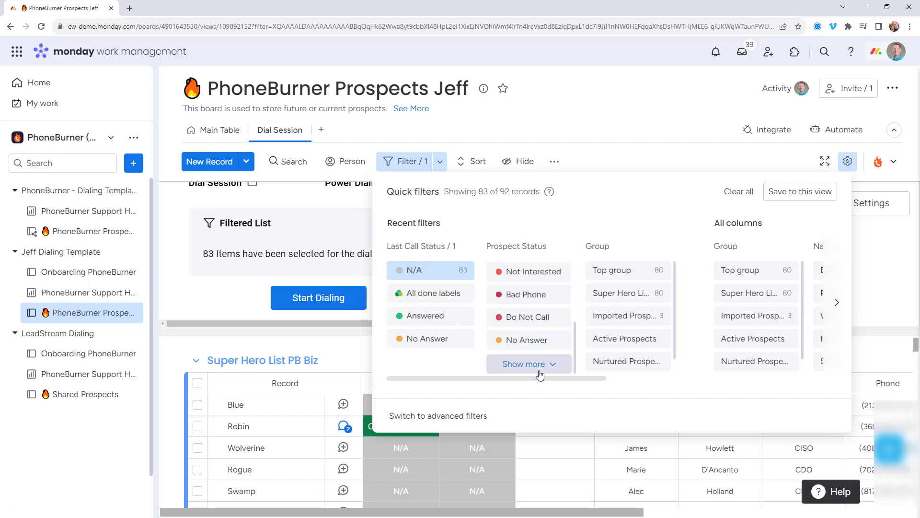
{"action": "left_click", "coordinate": [527, 269]}
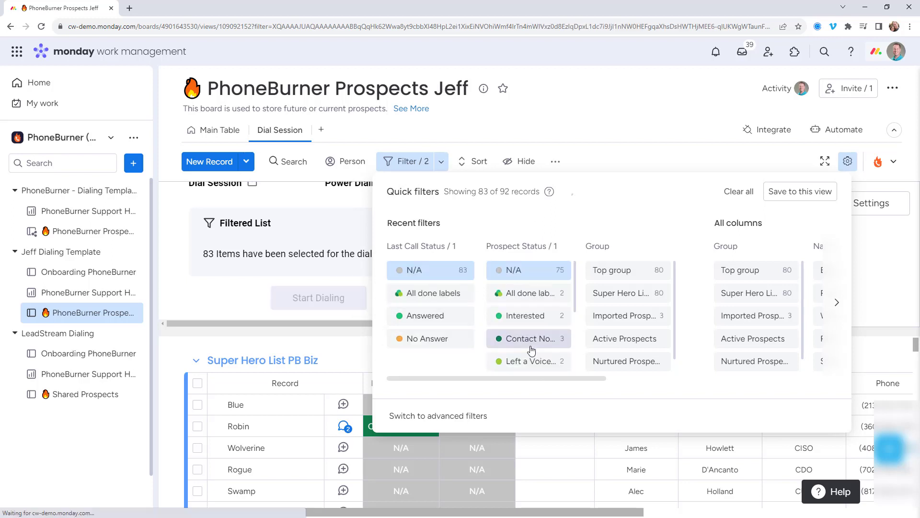
{"action": "left_click", "coordinate": [528, 338]}
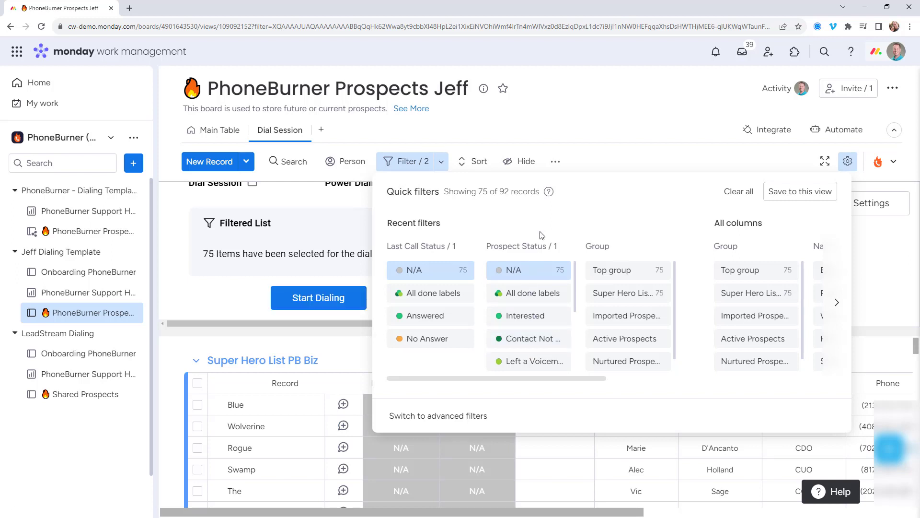
{"action": "mouse_move", "coordinate": [799, 191]}
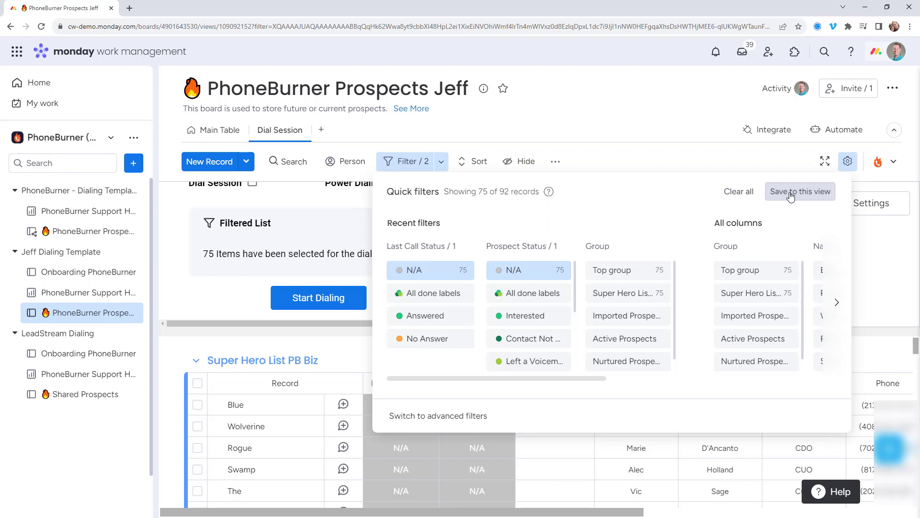
{"action": "left_click", "coordinate": [799, 190]}
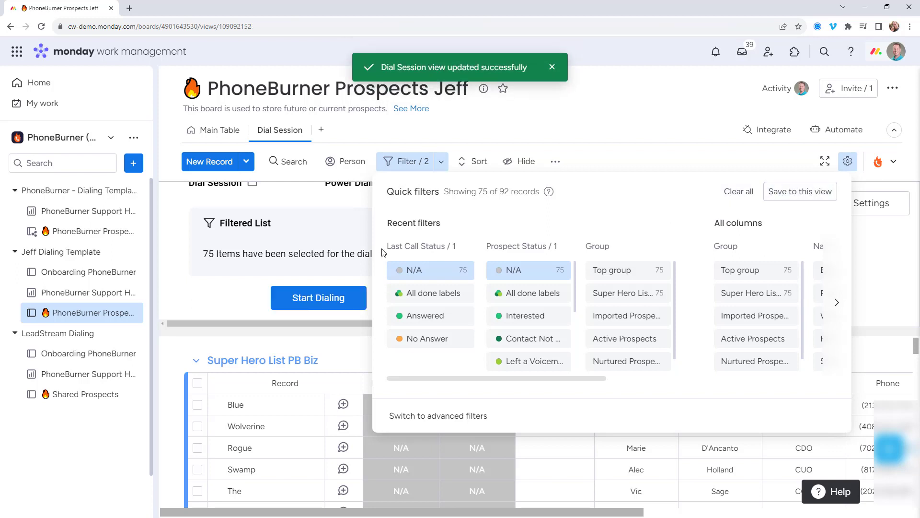
Close the filter panel and start dialing the 75 filtered prospects from the PhoneBurner widget
{"action": "left_click", "coordinate": [352, 249]}
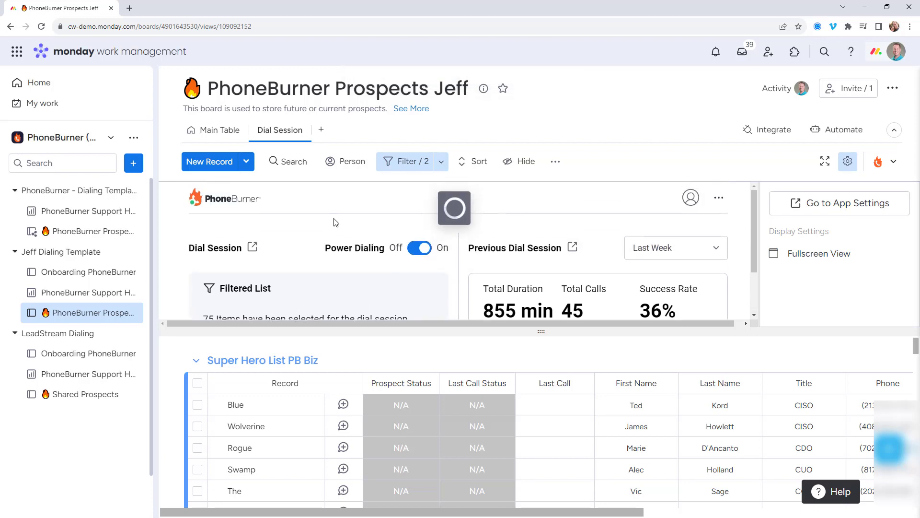
{"action": "left_click", "coordinate": [252, 248]}
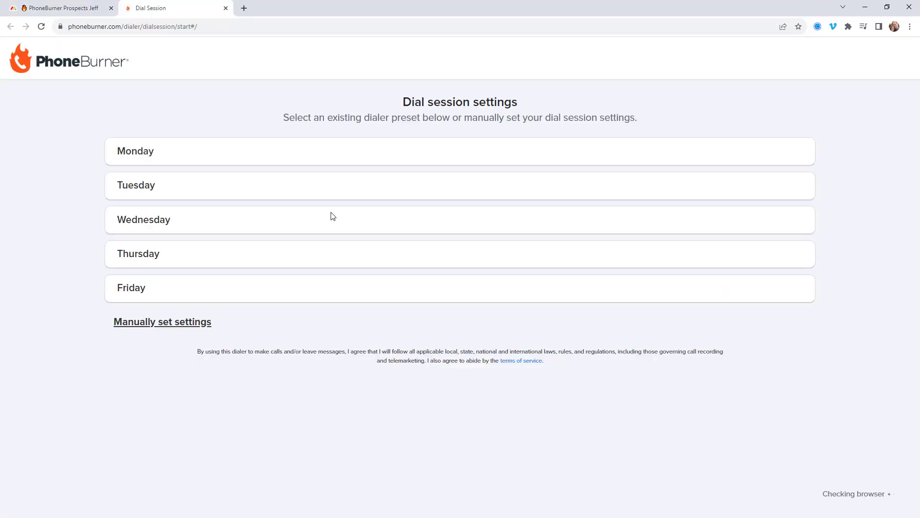
{"action": "mouse_move", "coordinate": [295, 215]}
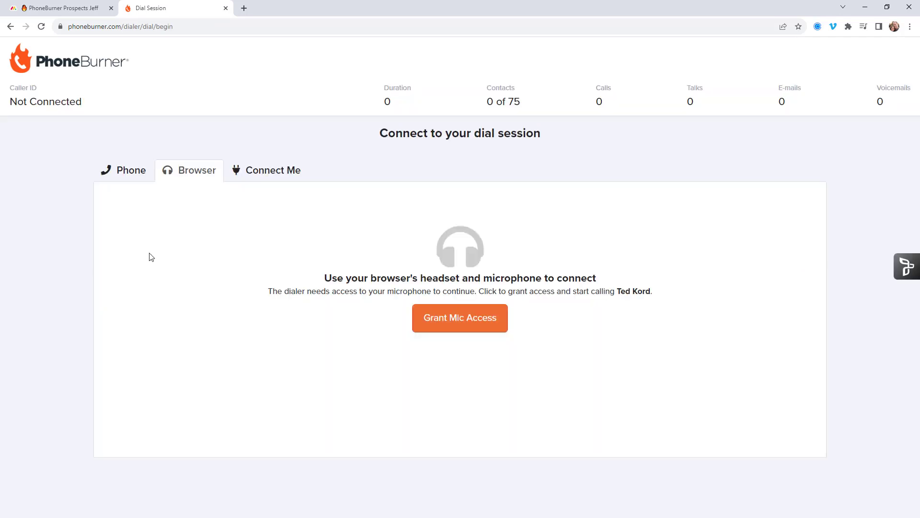
{"action": "mouse_move", "coordinate": [474, 317]}
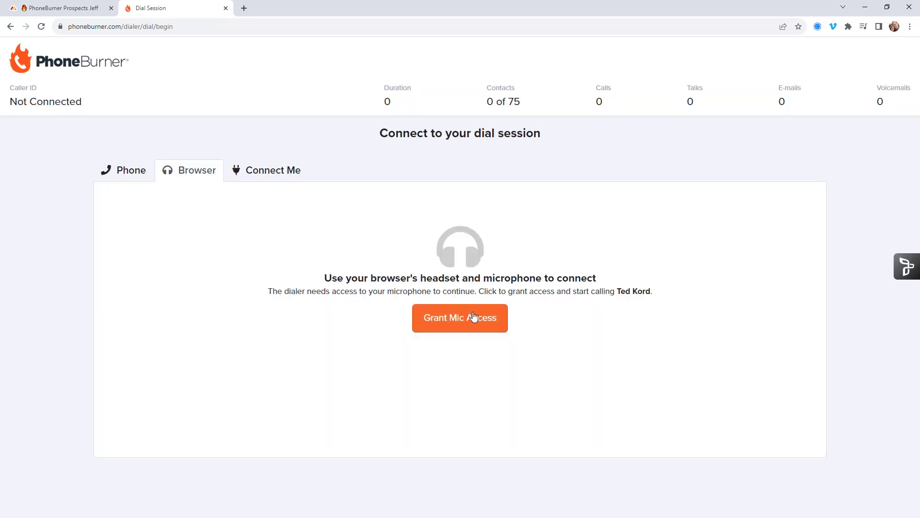
Grant the browser microphone access so the dial session connects to Ted Kord
{"action": "left_click", "coordinate": [460, 317]}
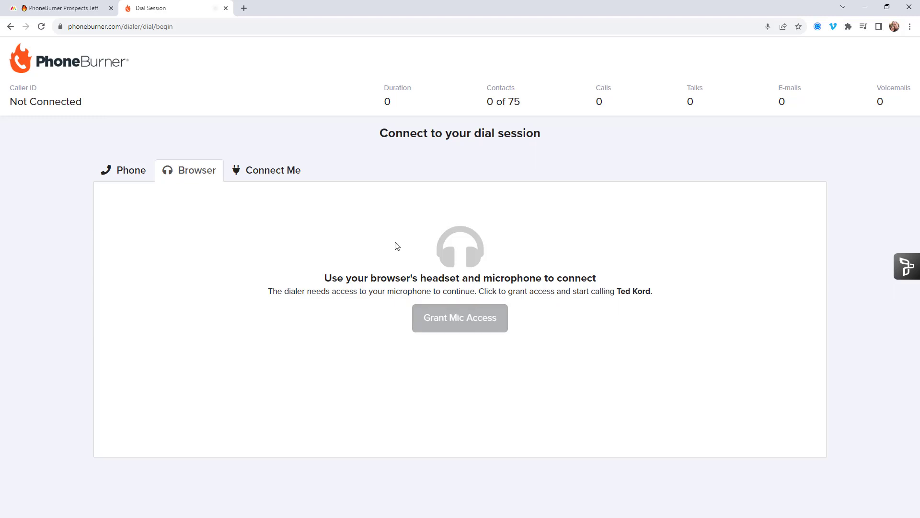
{"action": "left_click", "coordinate": [459, 317]}
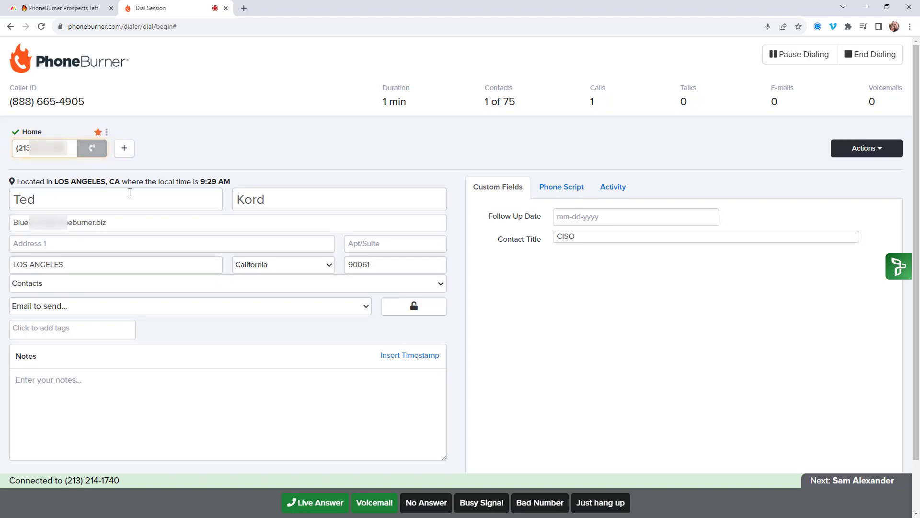
Mark Ted Kord's call as Live Answer and set Follow Up Date to 08-10-2023
{"action": "left_click", "coordinate": [599, 502]}
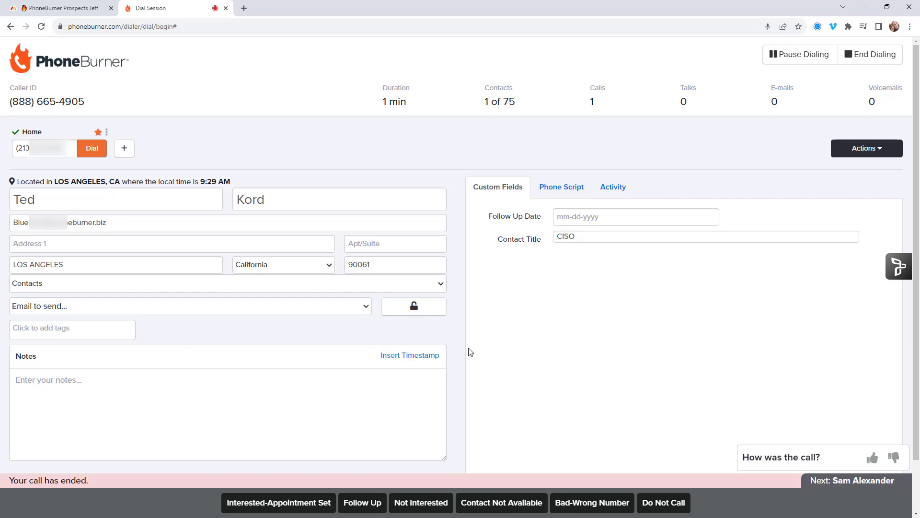
{"action": "mouse_move", "coordinate": [504, 212]}
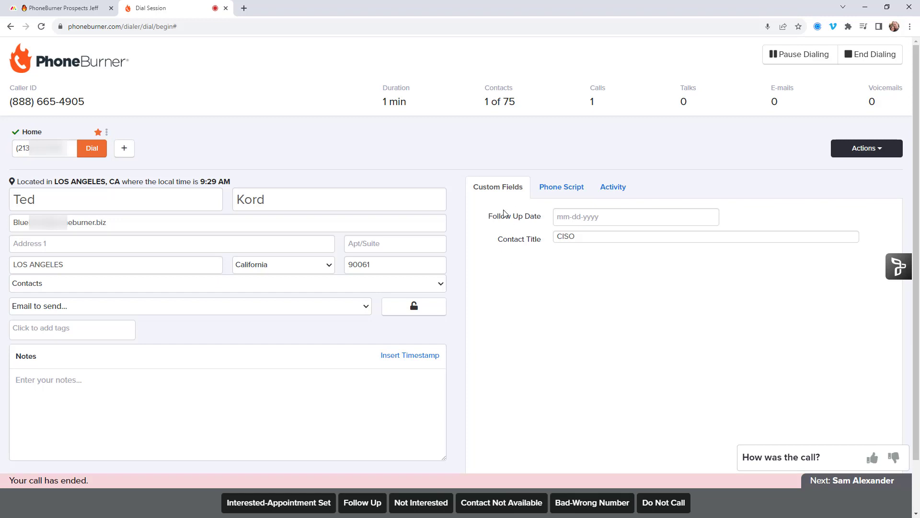
{"action": "mouse_move", "coordinate": [552, 271]}
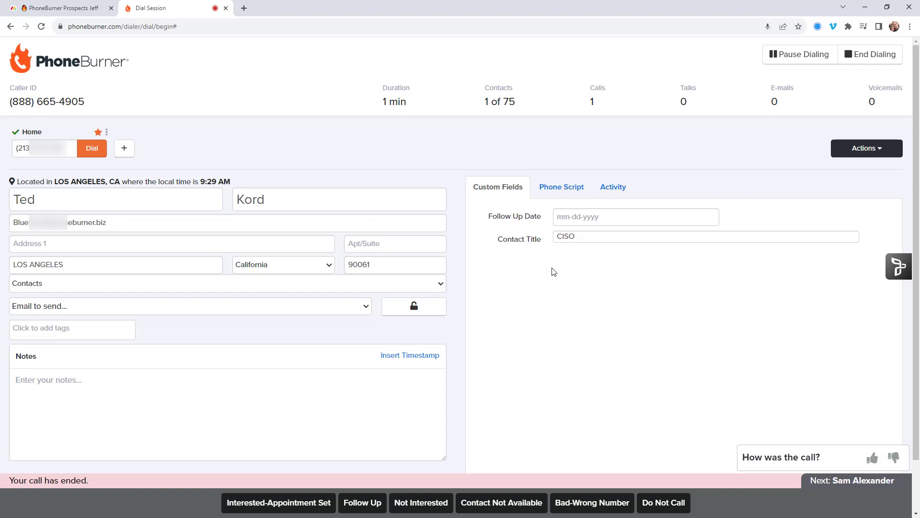
{"action": "mouse_move", "coordinate": [207, 167]}
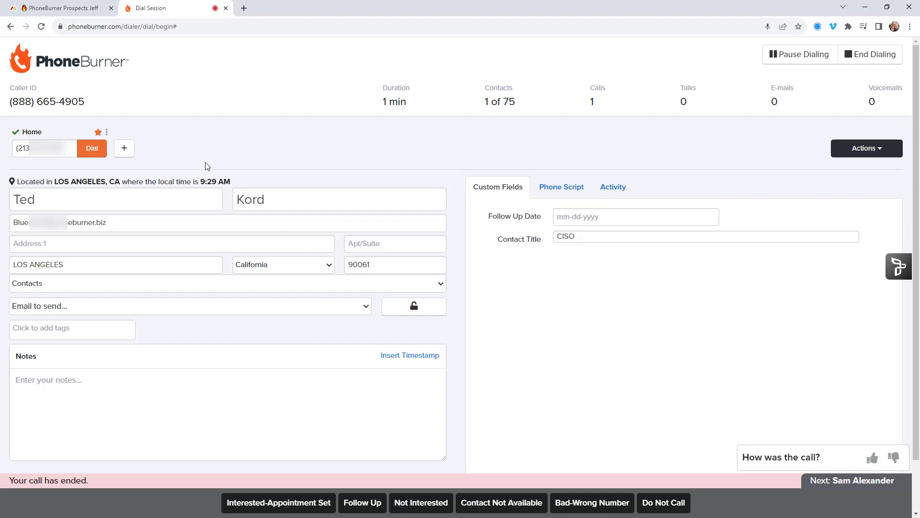
{"action": "mouse_move", "coordinate": [561, 313]}
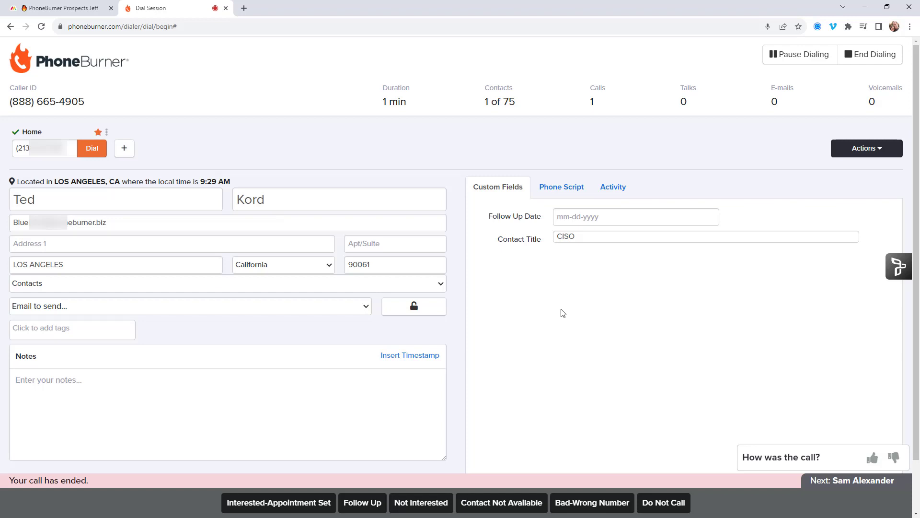
{"action": "mouse_move", "coordinate": [494, 271]}
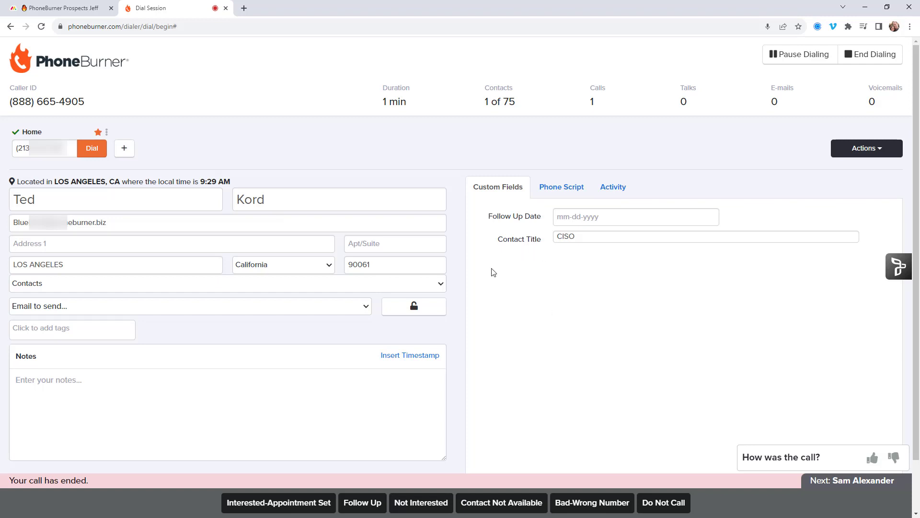
{"action": "mouse_move", "coordinate": [499, 279]}
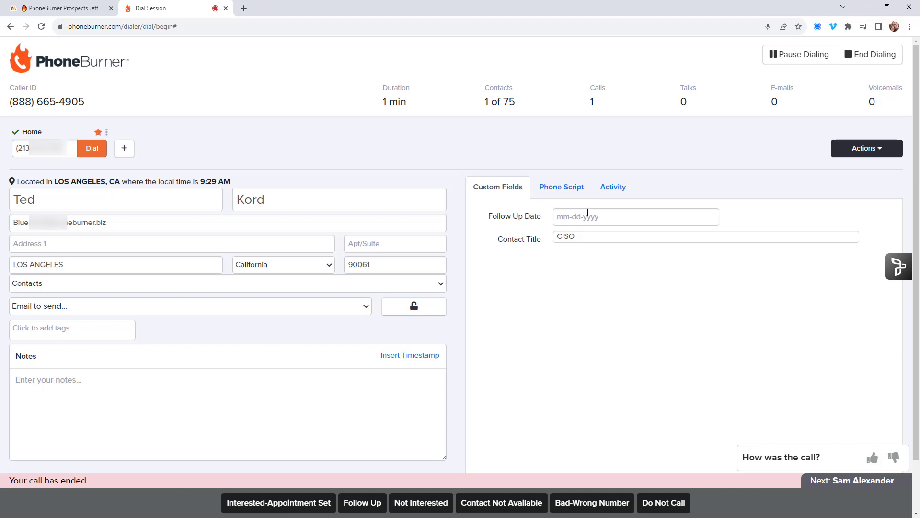
{"action": "type", "text": "08-10-2023"}
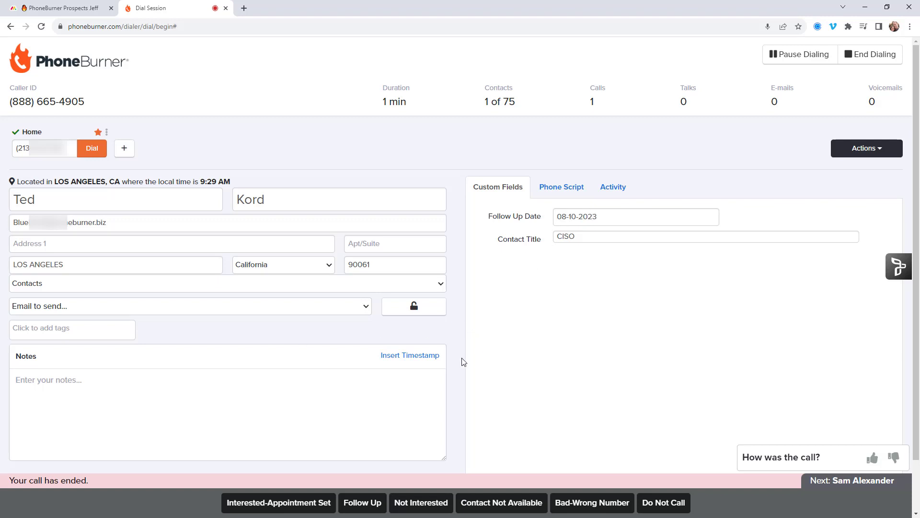
{"action": "mouse_move", "coordinate": [362, 502]}
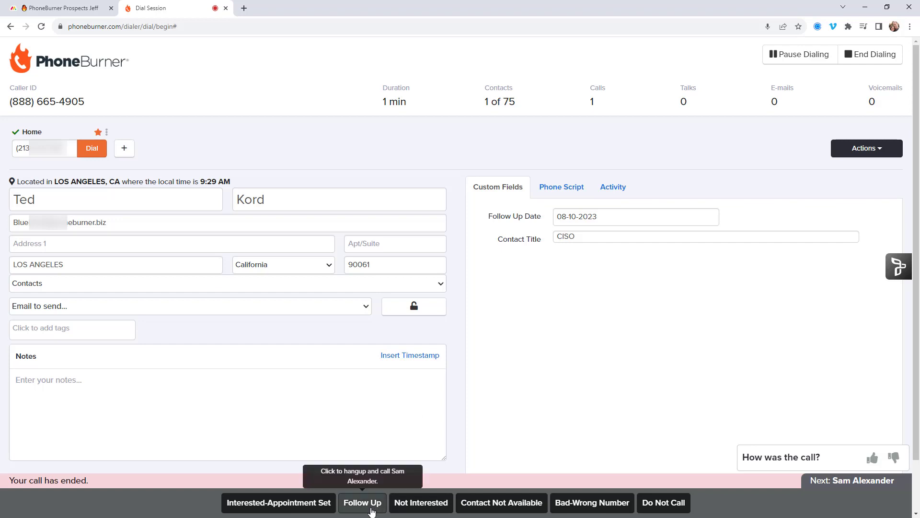
Disposition Ted Kord as Follow Up, voicemail Sam Alexander, and log Tim Drake as Live Answer
{"action": "left_click", "coordinate": [362, 502]}
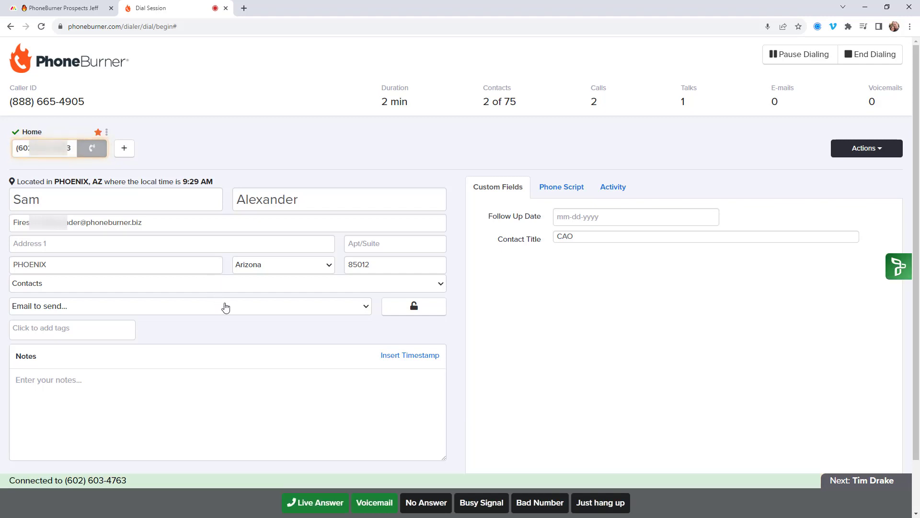
{"action": "mouse_move", "coordinate": [373, 502]}
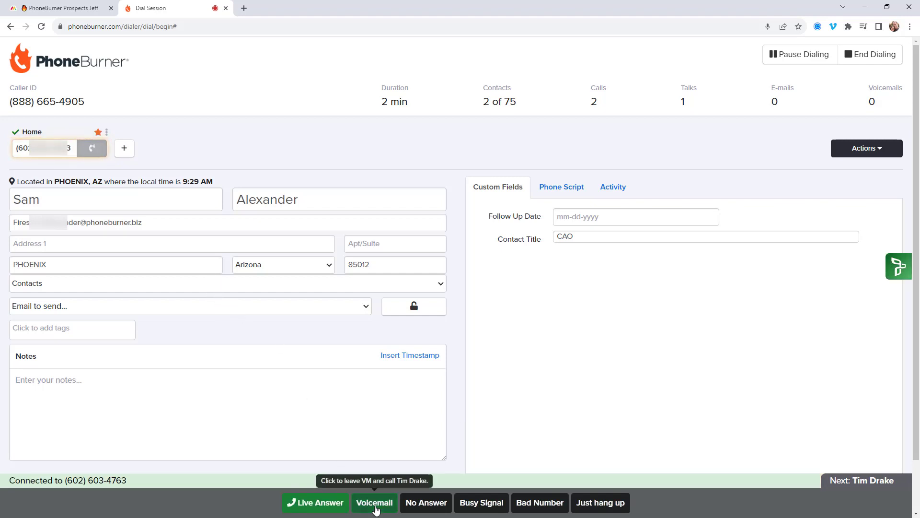
{"action": "left_click", "coordinate": [374, 502]}
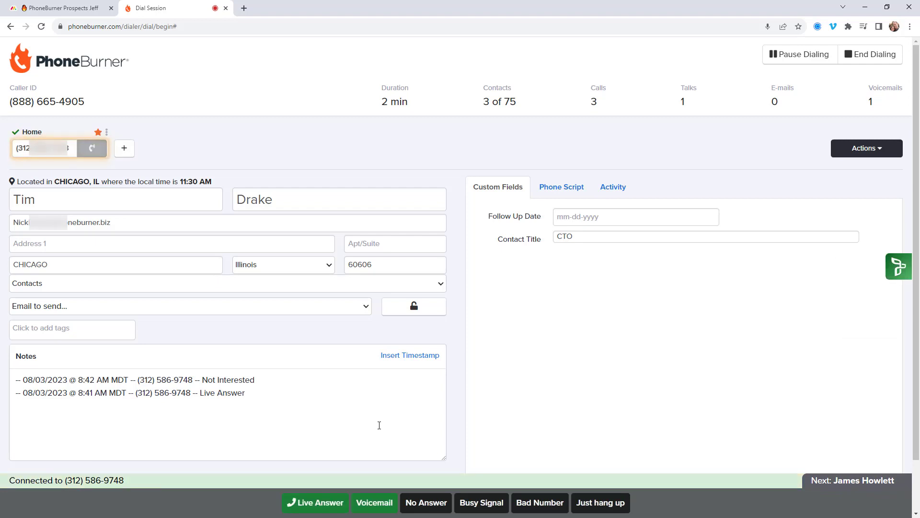
{"action": "mouse_move", "coordinate": [347, 418]}
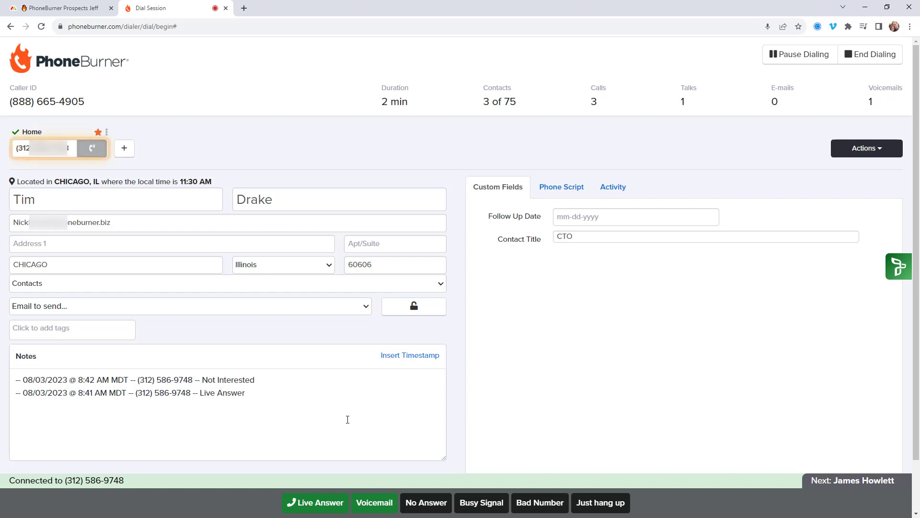
{"action": "mouse_move", "coordinate": [315, 502]}
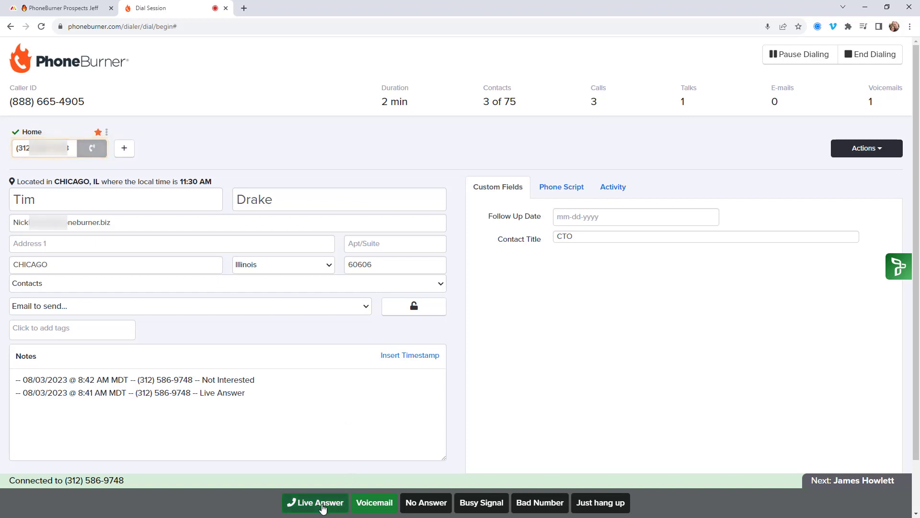
{"action": "left_click", "coordinate": [314, 502]}
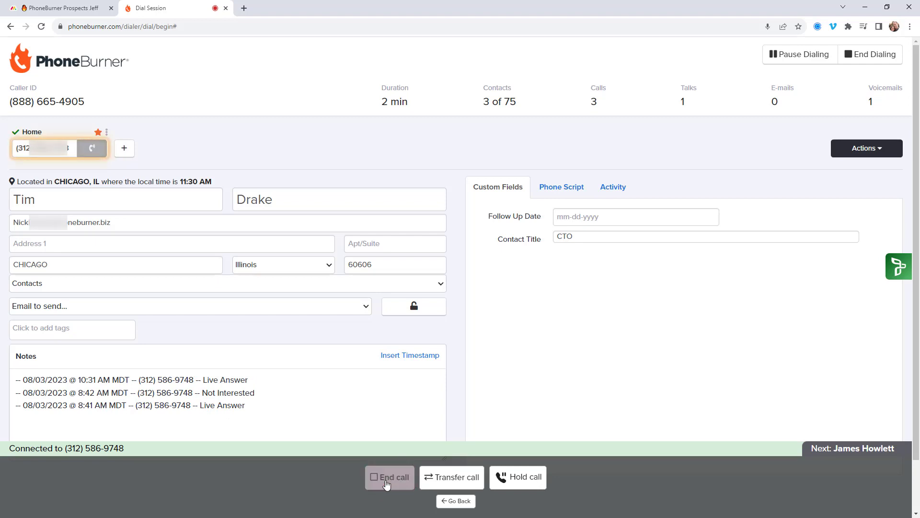
Hang up, record Interested-Appointment Set, end the dial session, and return to monday.com
{"action": "left_click", "coordinate": [389, 476]}
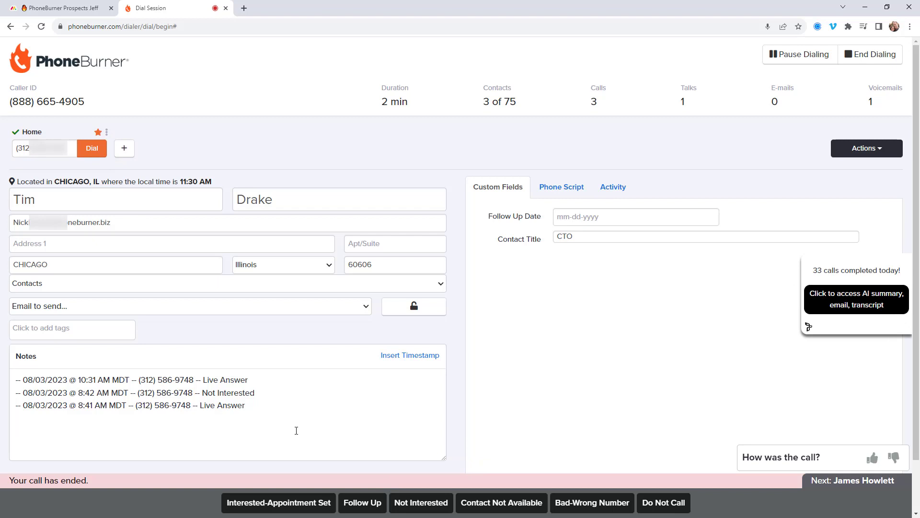
{"action": "mouse_move", "coordinate": [278, 502]}
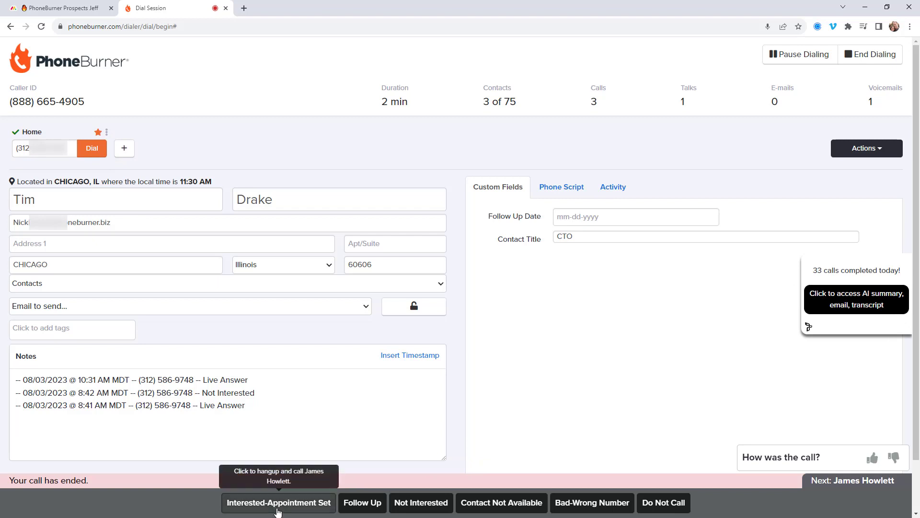
{"action": "left_click", "coordinate": [278, 502]}
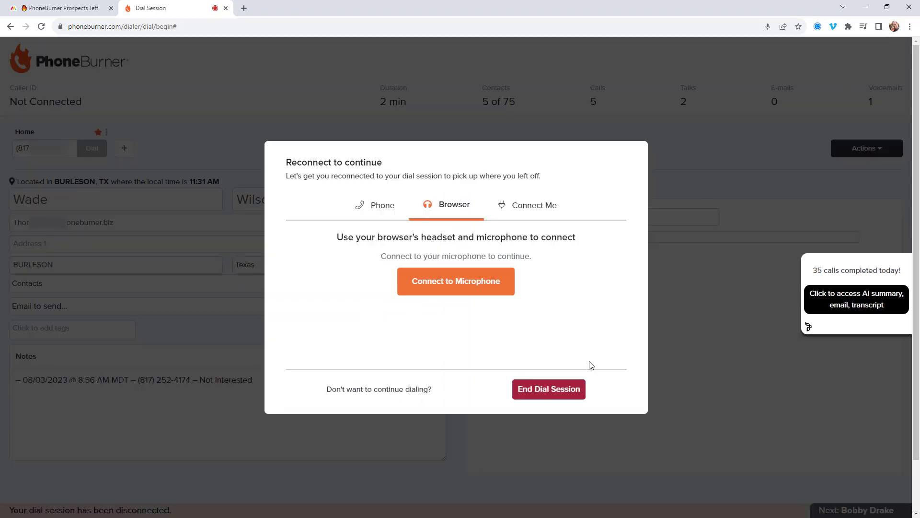
{"action": "left_click", "coordinate": [547, 389]}
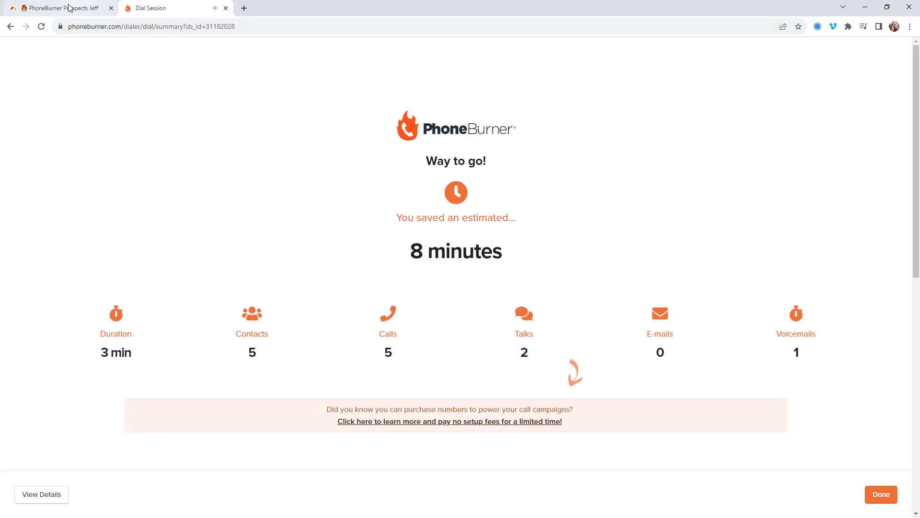
{"action": "left_click", "coordinate": [58, 8]}
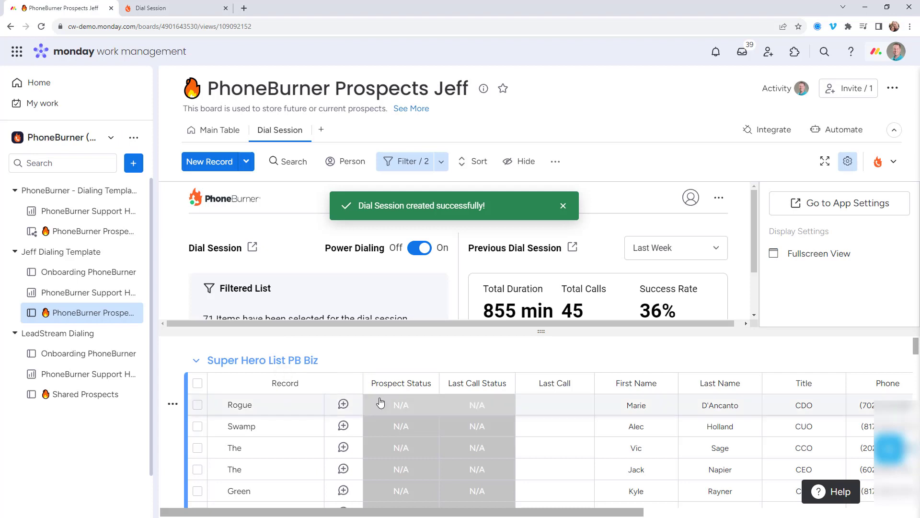
{"action": "mouse_move", "coordinate": [392, 382]}
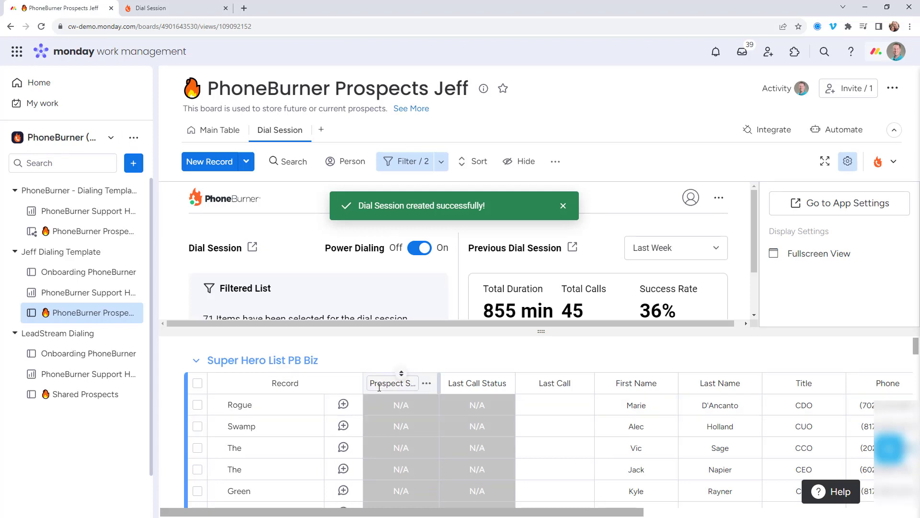
{"action": "mouse_move", "coordinate": [374, 340]}
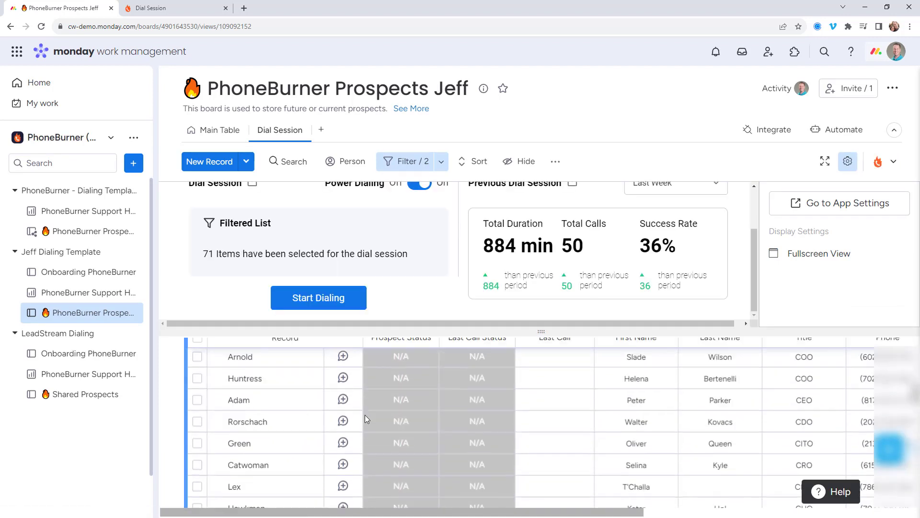
{"action": "scroll", "scroll_direction": "down", "scroll_amount": 3}
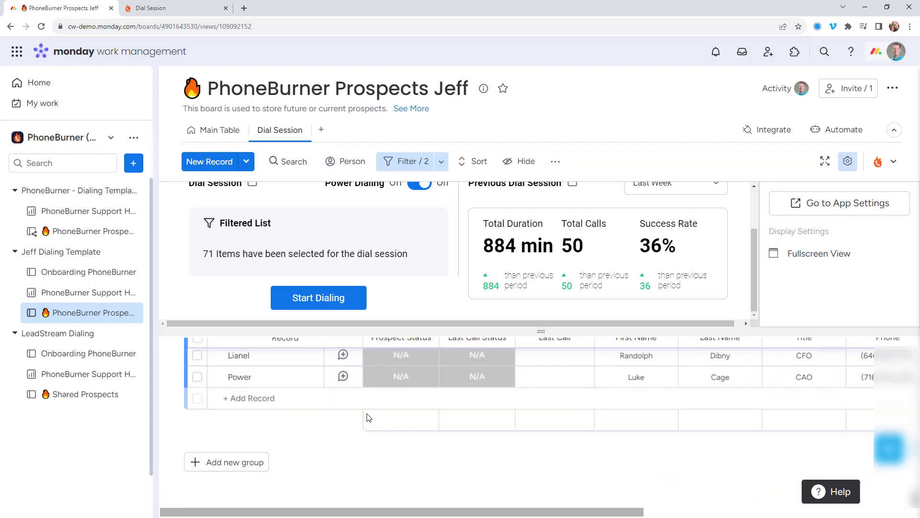
{"action": "scroll", "scroll_direction": "down", "scroll_amount": 3}
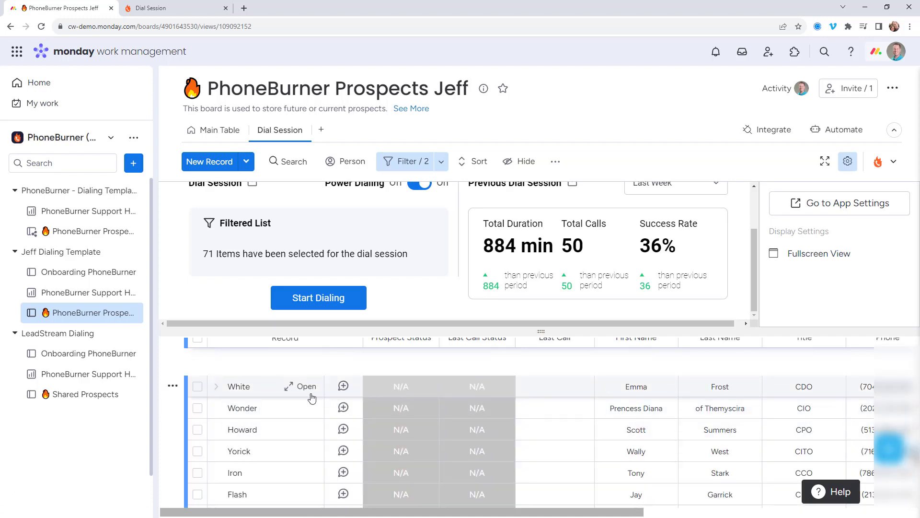
{"action": "mouse_move", "coordinate": [268, 407]}
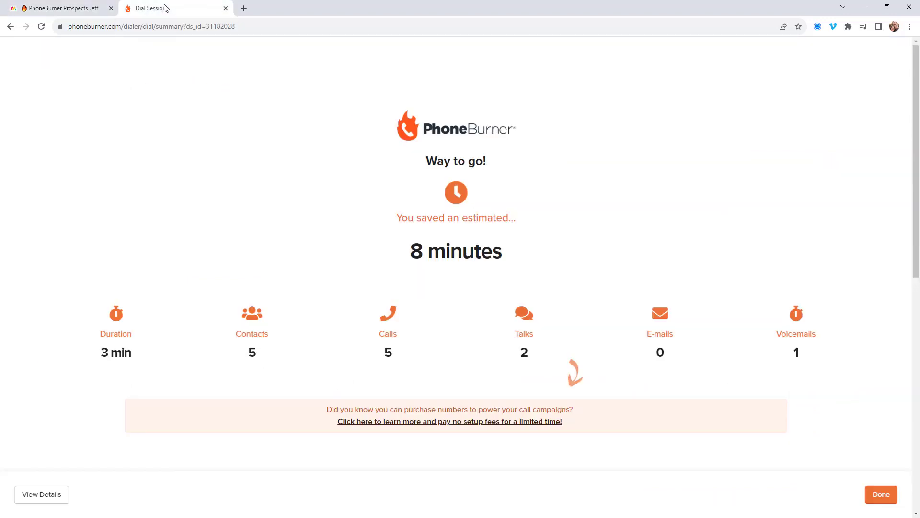
{"action": "left_click", "coordinate": [42, 493]}
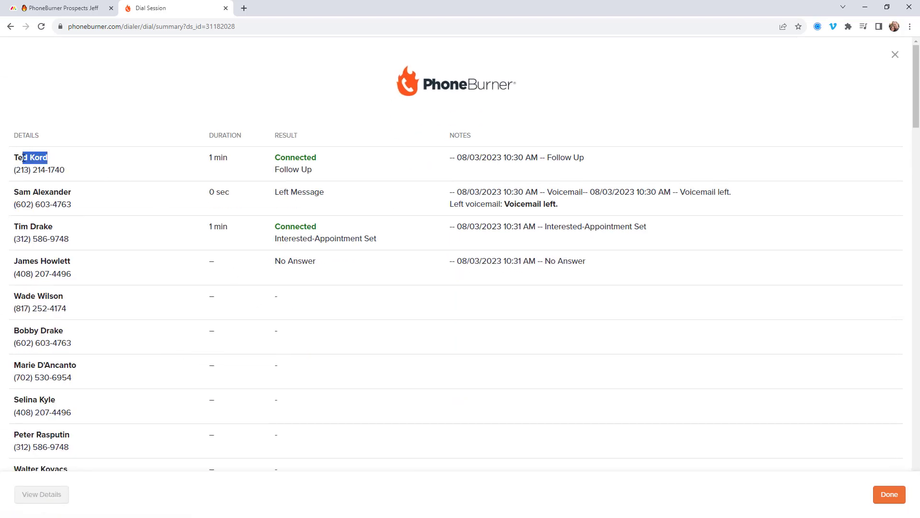
{"action": "left_click", "coordinate": [58, 7]}
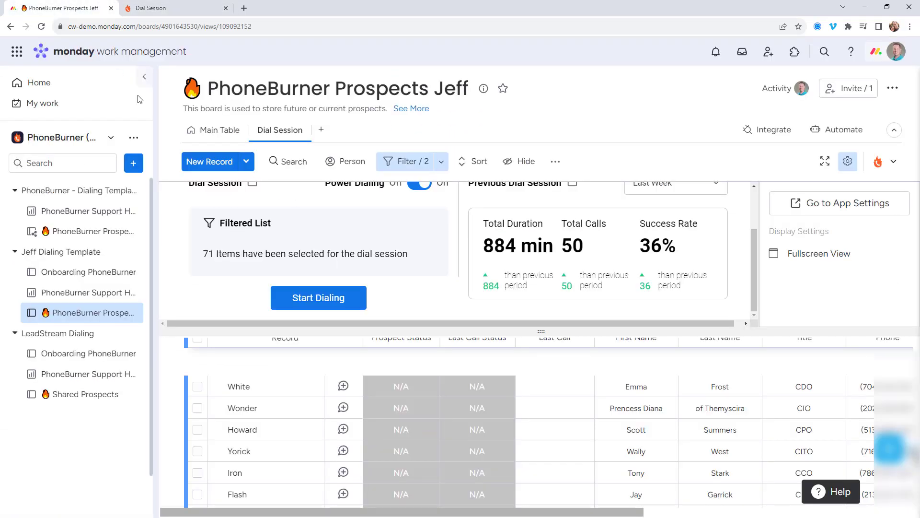
Search the Main Table for 'kord' and check Ted Kord's Aug 3 Last Call date
{"action": "left_click", "coordinate": [220, 130]}
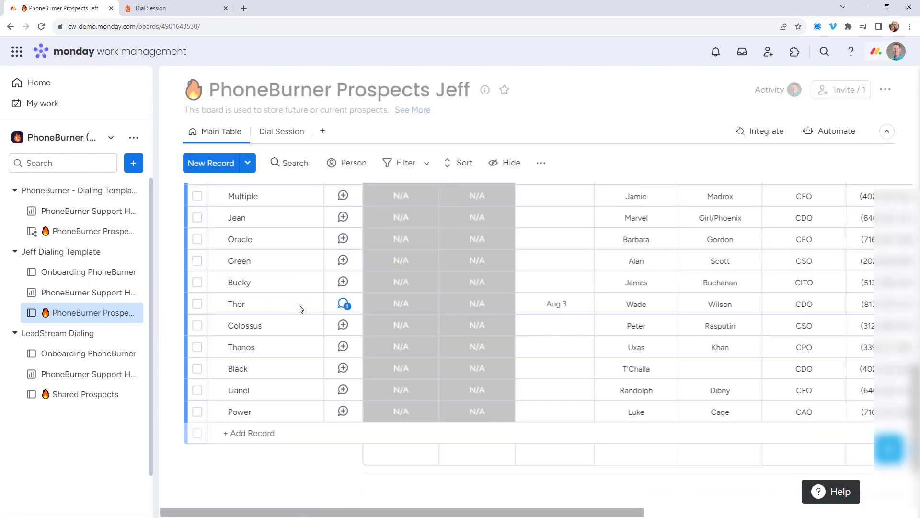
{"action": "left_click", "coordinate": [289, 162]}
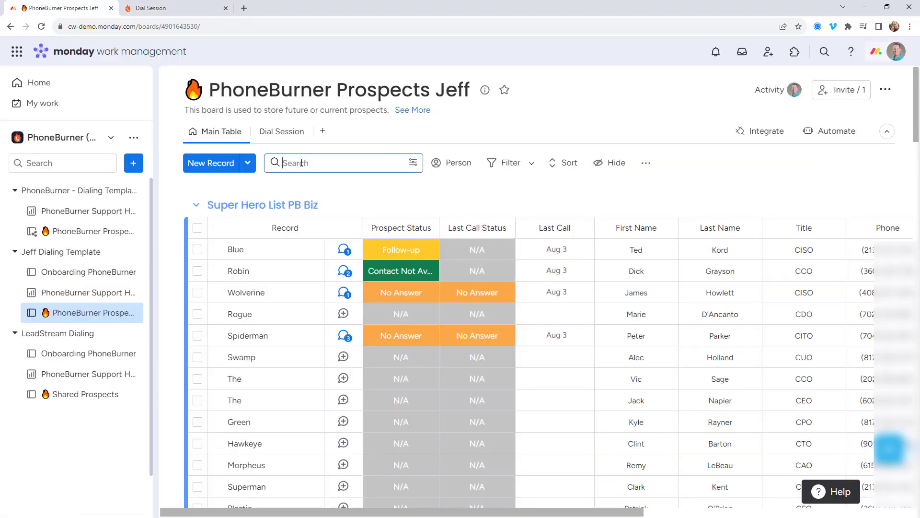
{"action": "type", "text": "kord"}
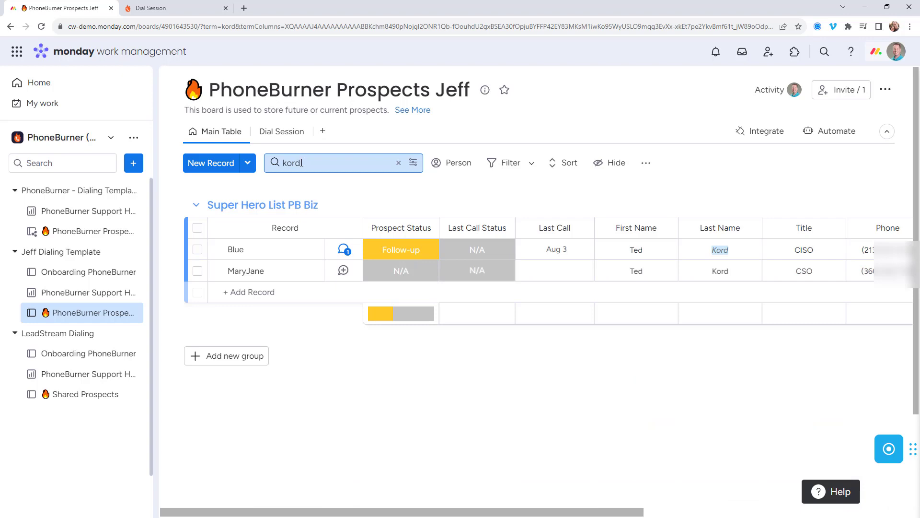
{"action": "mouse_move", "coordinate": [235, 249]}
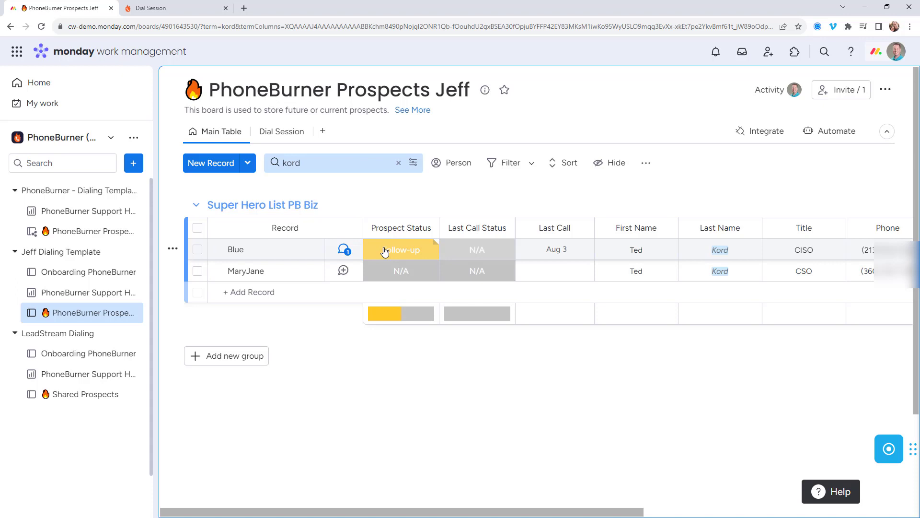
{"action": "mouse_move", "coordinate": [509, 259]}
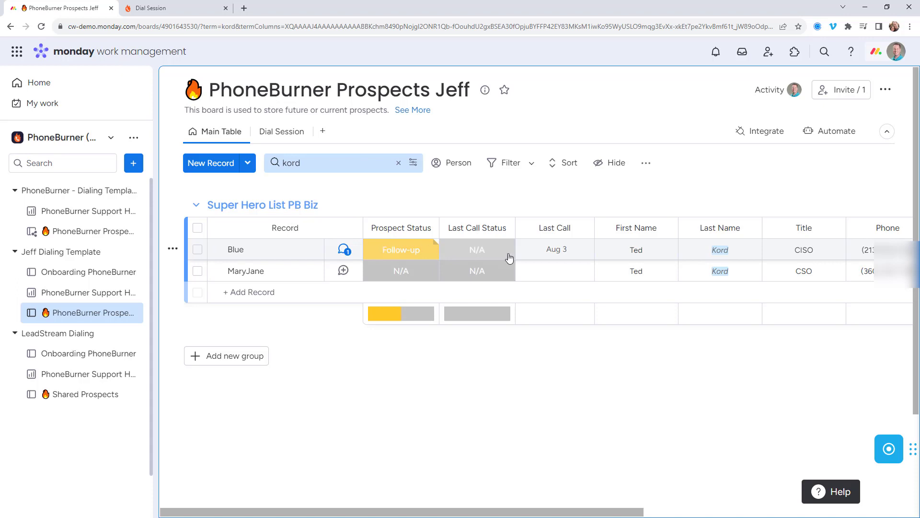
{"action": "left_click", "coordinate": [554, 249]}
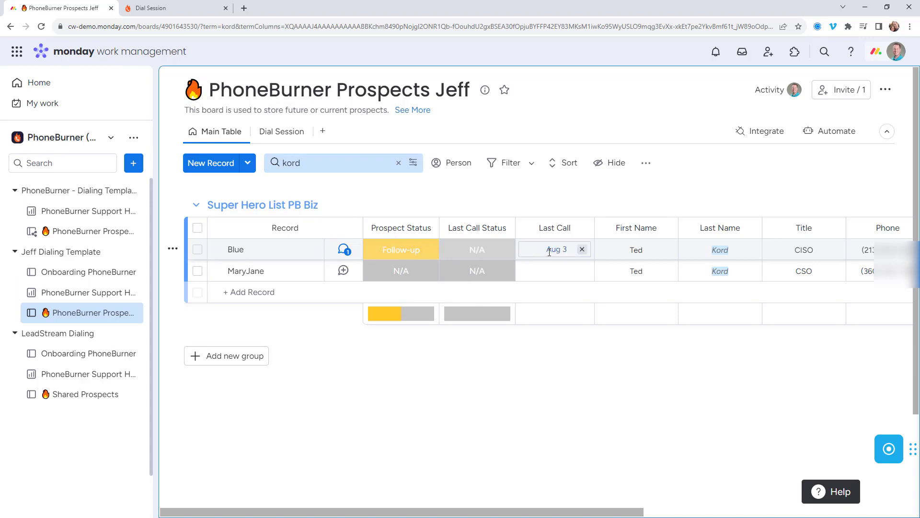
{"action": "left_click", "coordinate": [288, 366]}
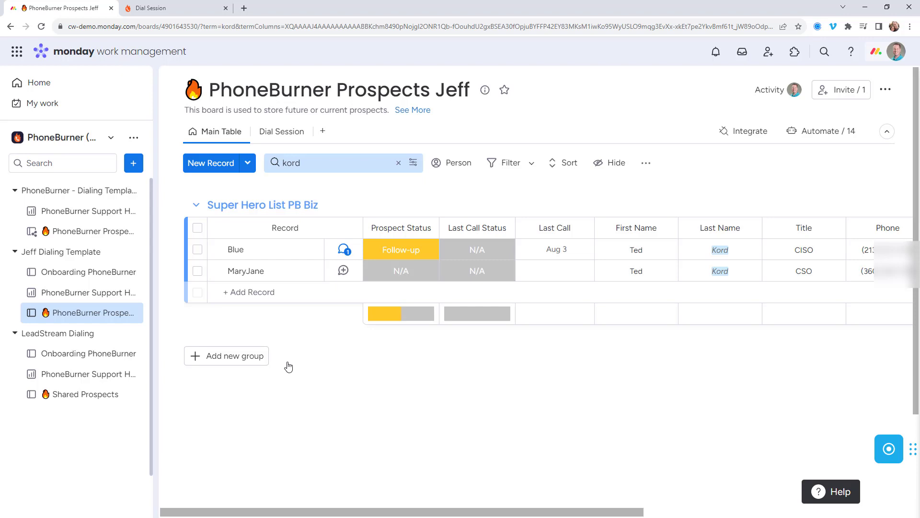
{"action": "mouse_move", "coordinate": [244, 390]}
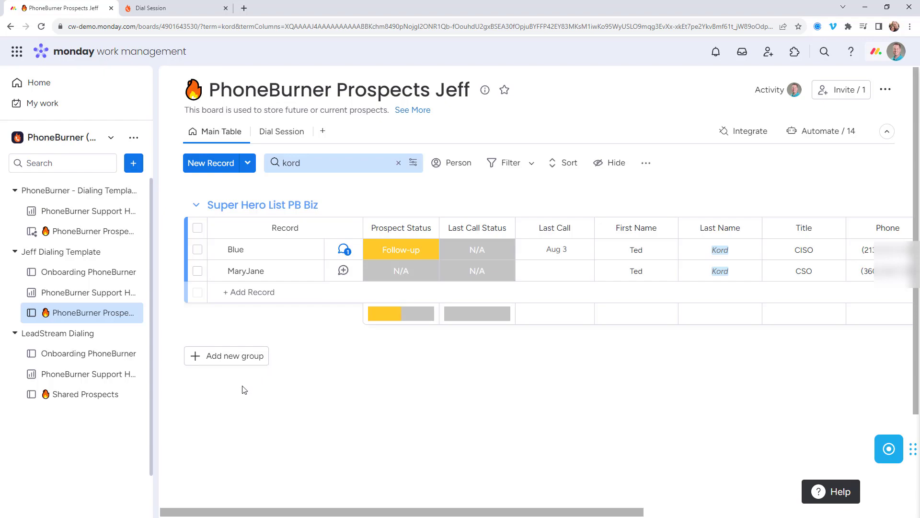